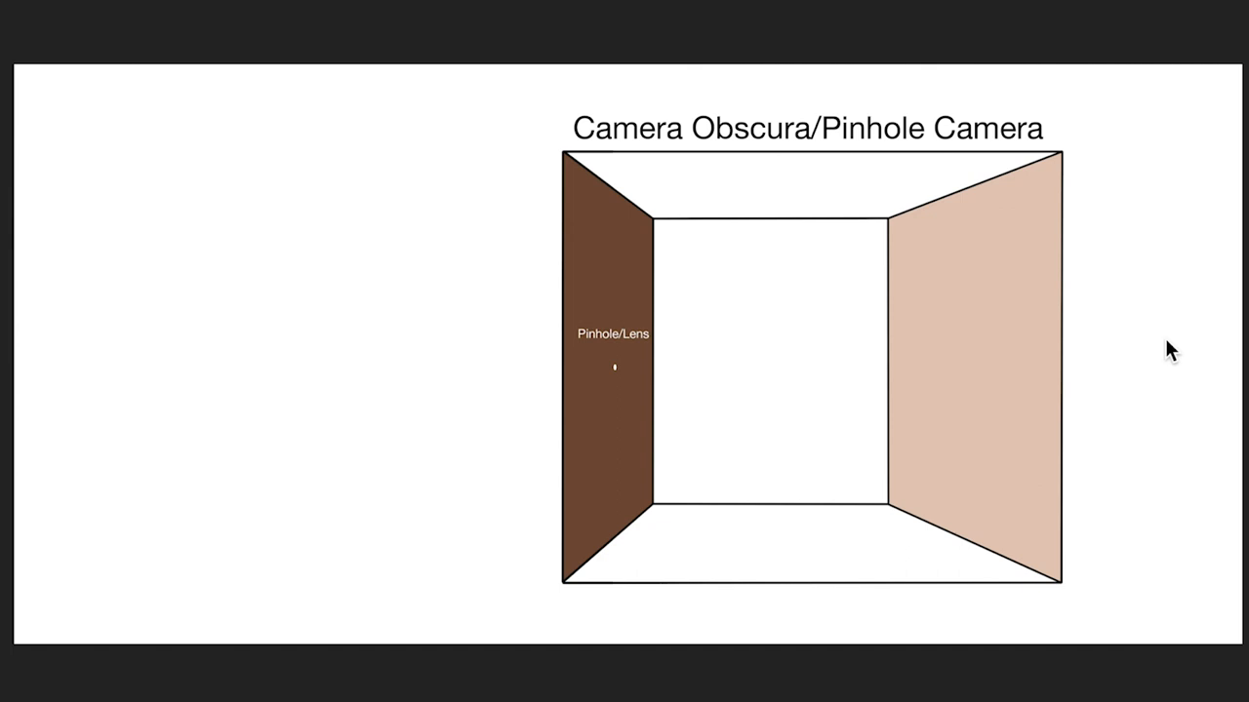
mouse_move(776, 404)
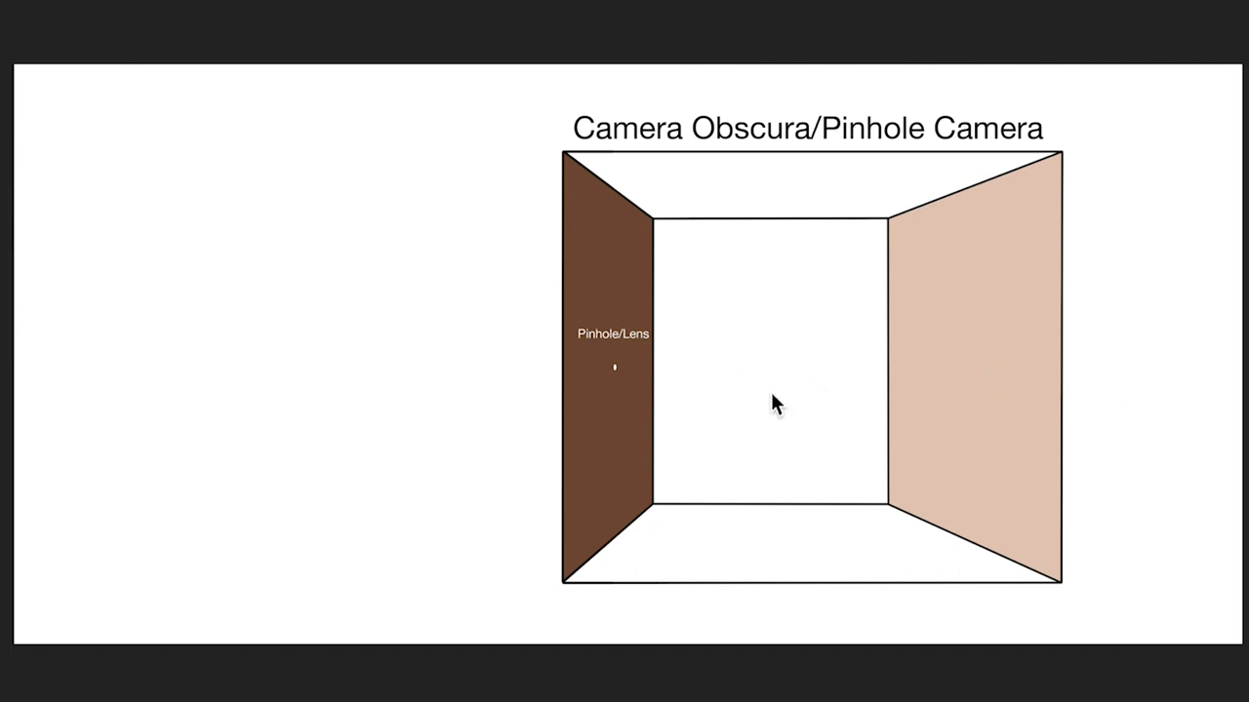
mouse_move(970, 423)
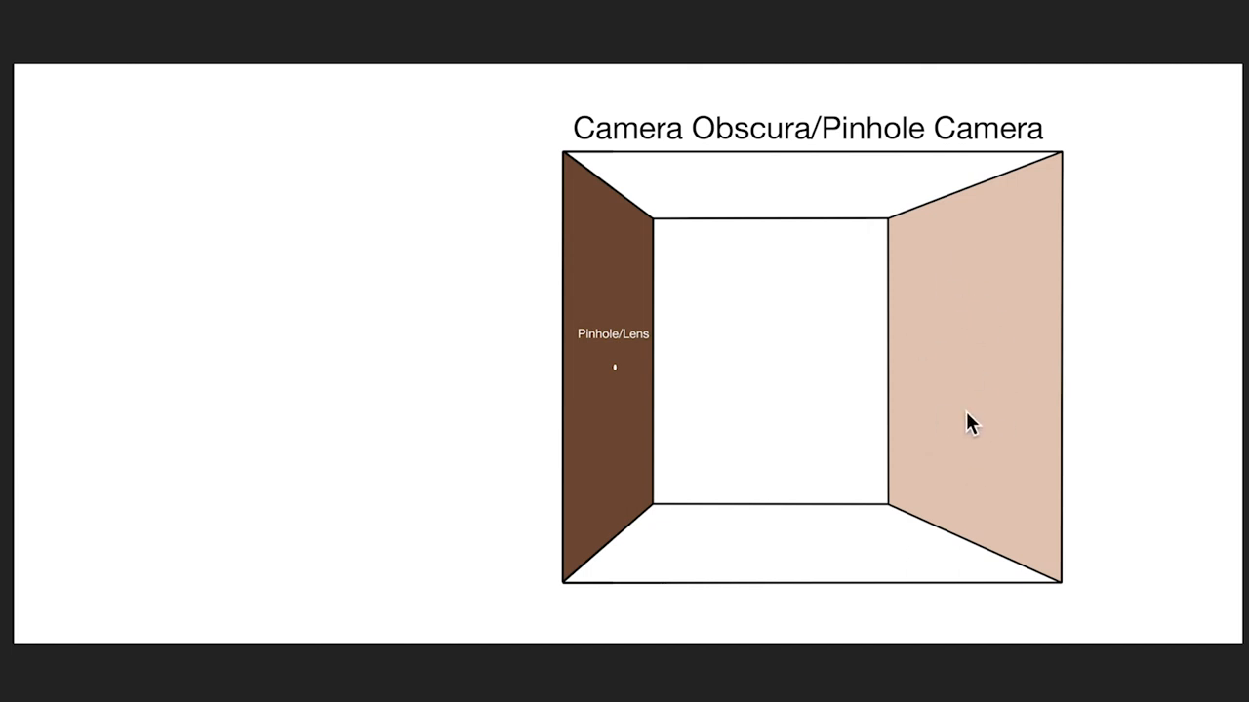
mouse_move(629, 425)
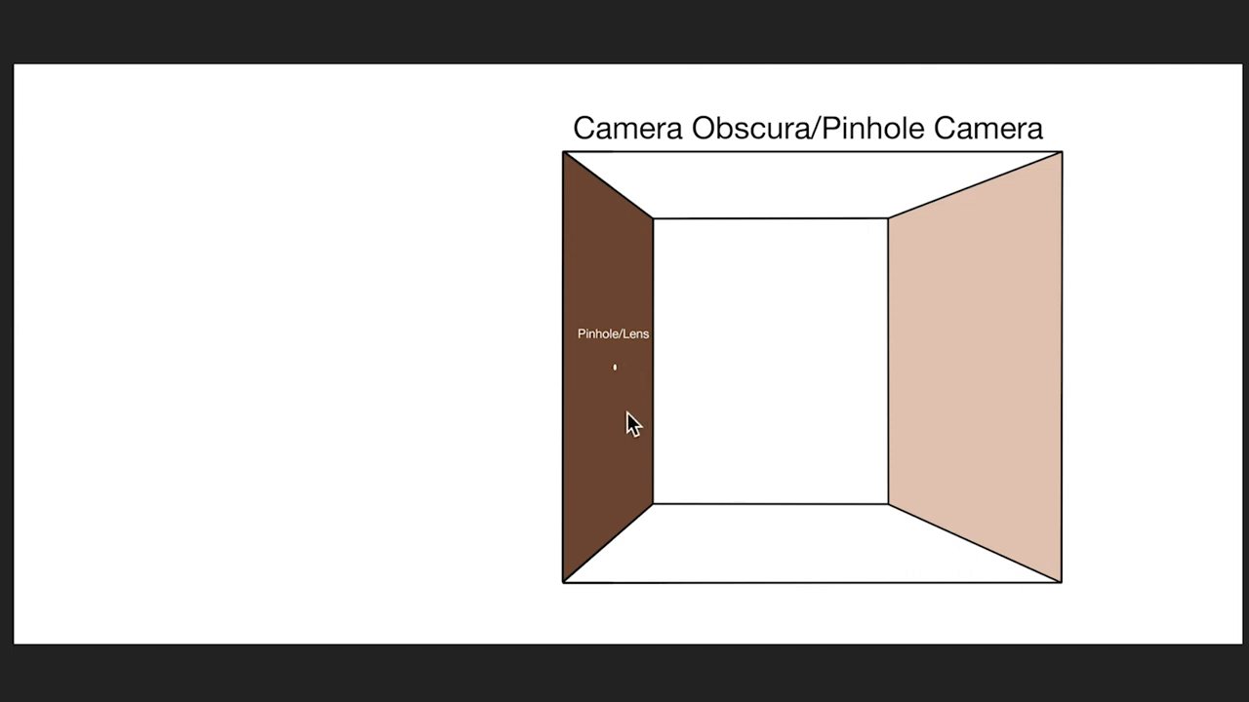
mouse_move(463, 353)
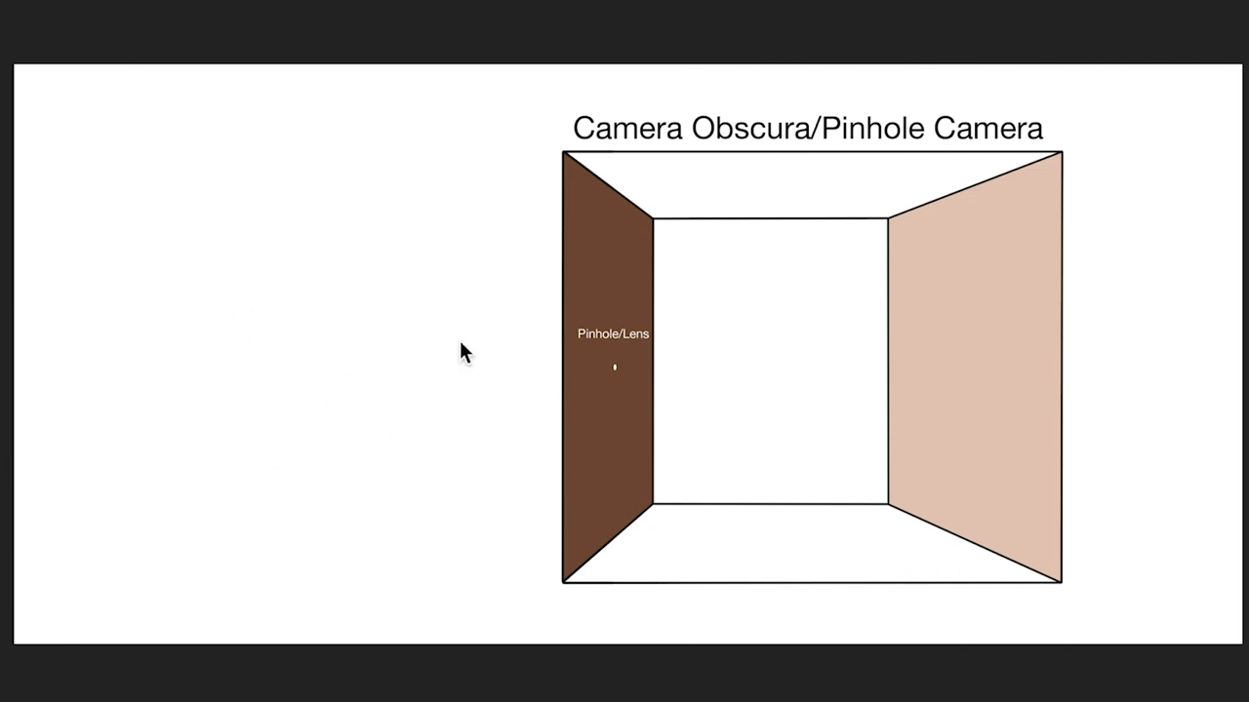
mouse_move(1089, 364)
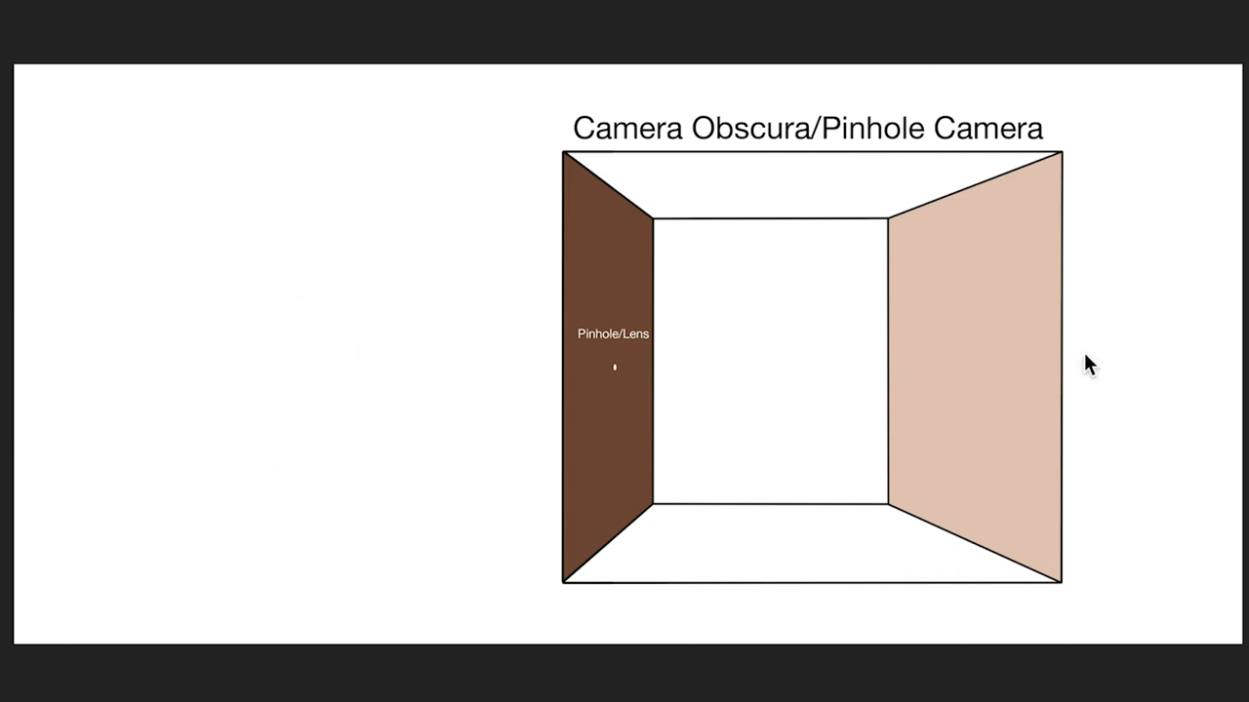